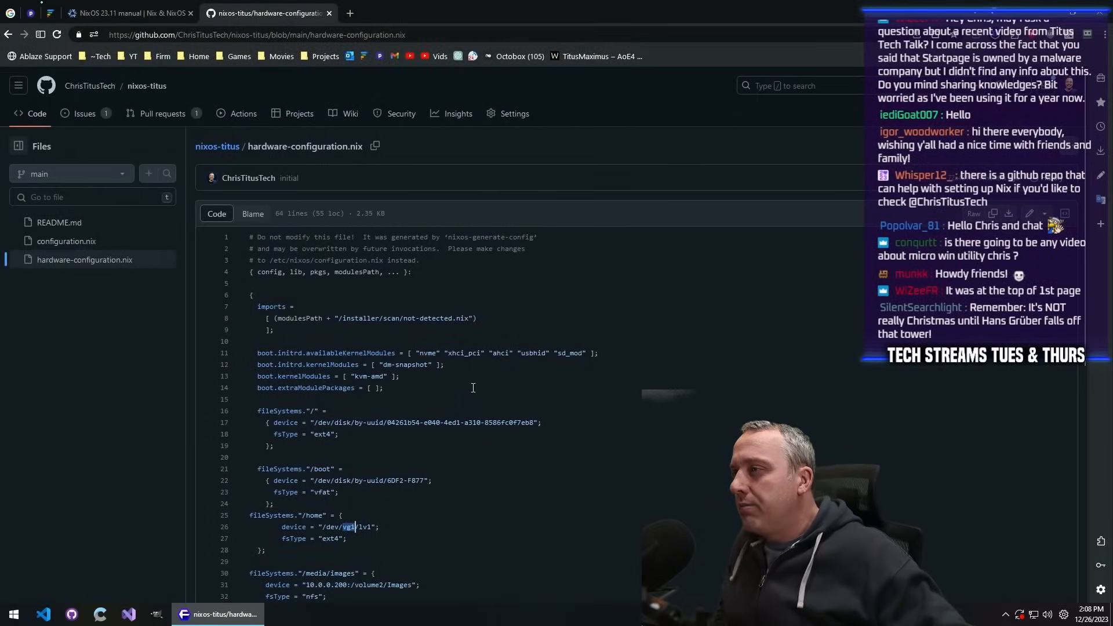
scroll("down", 3)
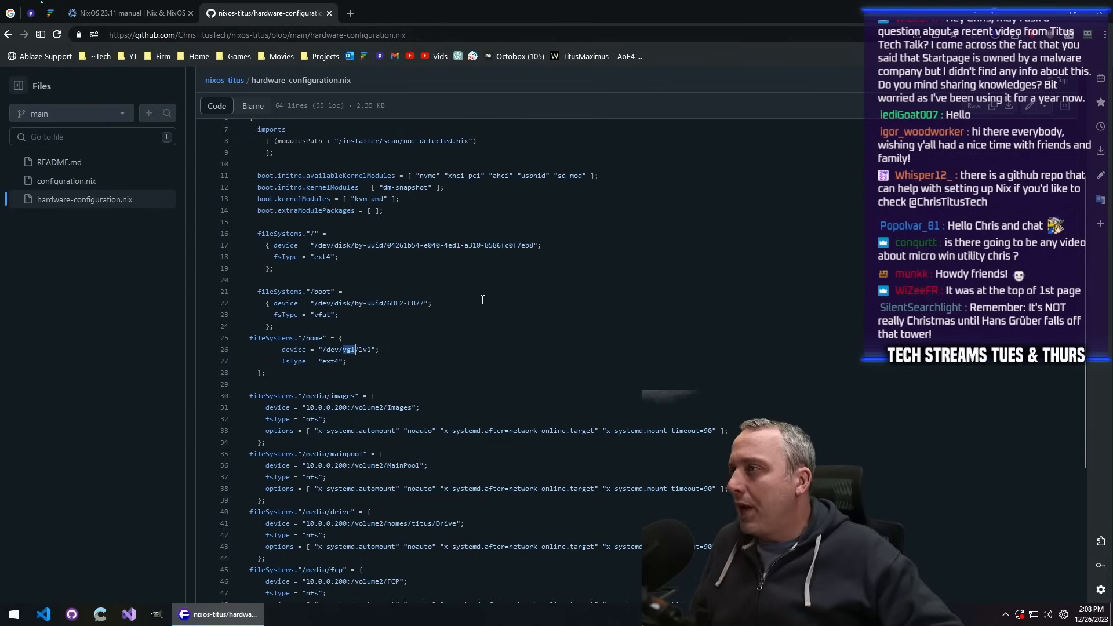